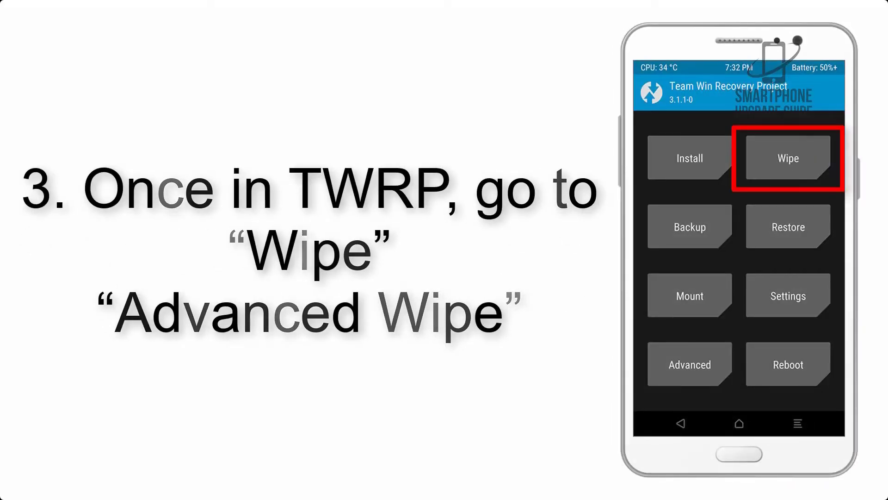
Go from TWRP's main menu to Wipe and into Advanced Wipe.
{"action": "left_click", "coordinate": [787, 157]}
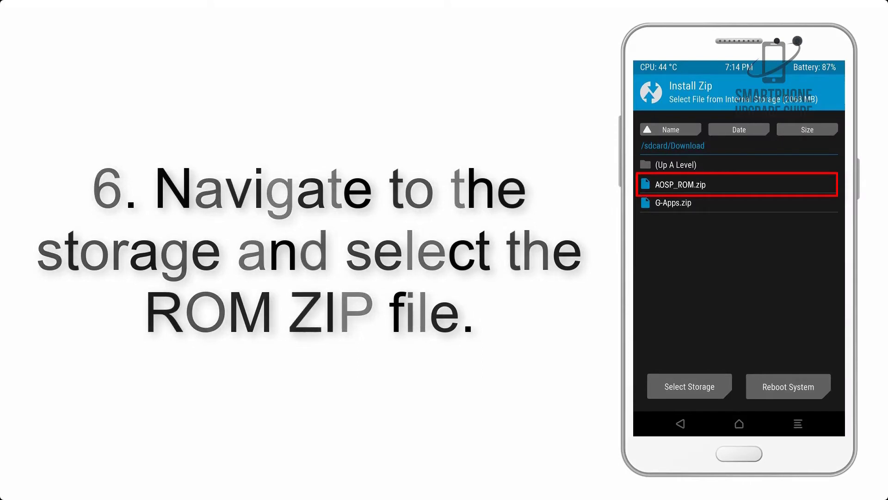
Select AOSP_ROM.zip in /sdcard/Download as the zip to flash.
{"action": "left_click", "coordinate": [738, 184]}
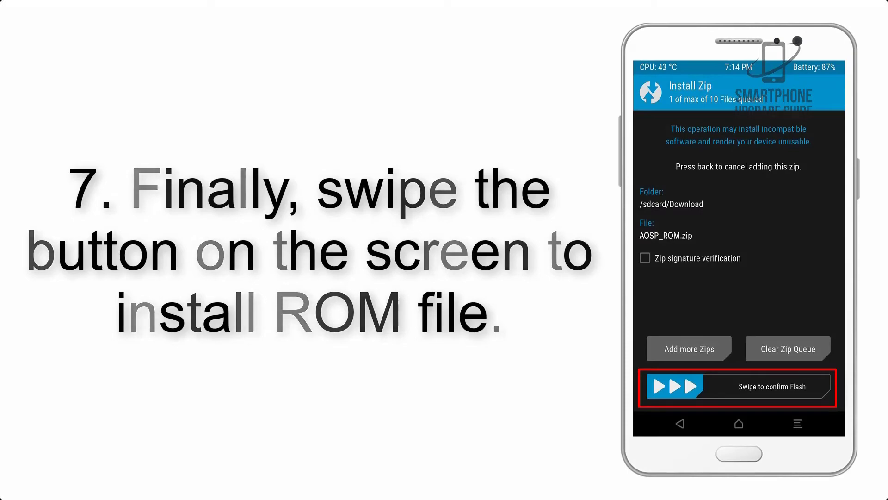